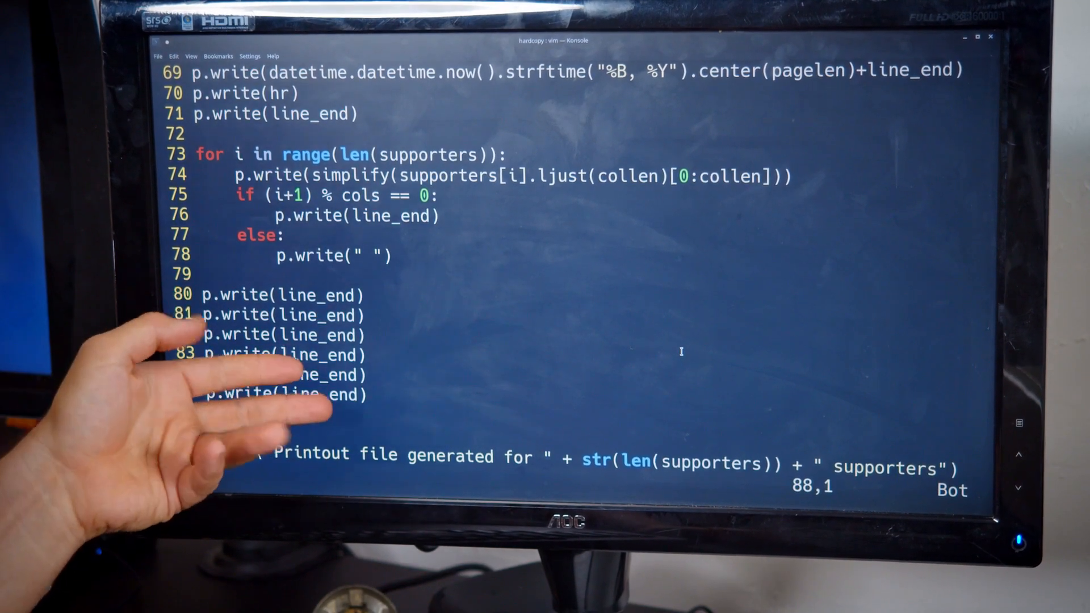
- Review the top of hardcopy.py, then run :call VexToggle(getcwd()) to drop back to the bash prompt
{"action": "scroll", "scroll_direction": "up", "scroll_amount": 3}
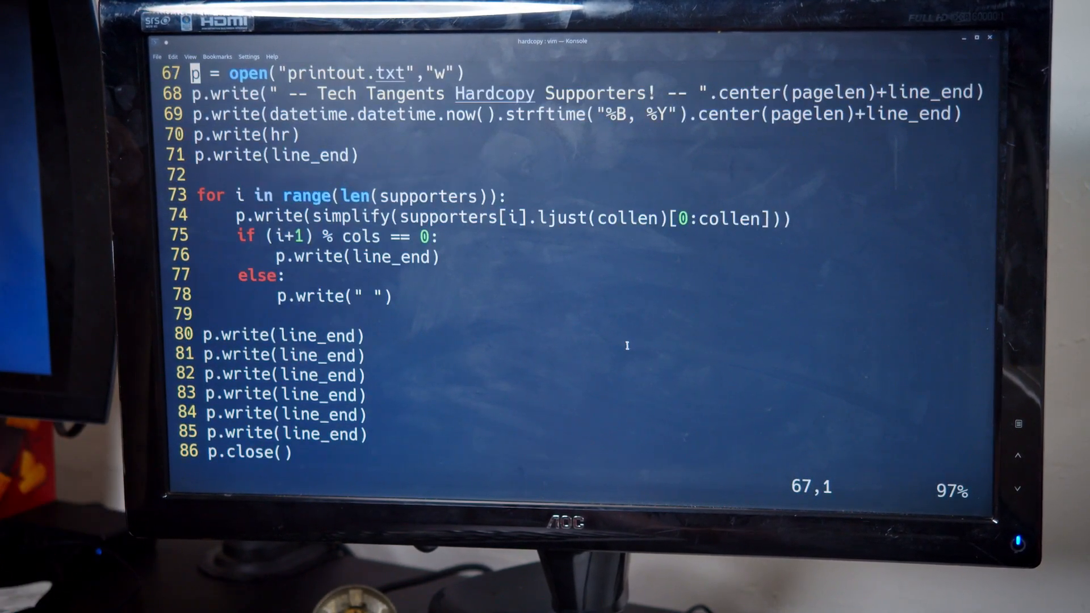
{"action": "scroll", "scroll_direction": "up", "scroll_amount": 3}
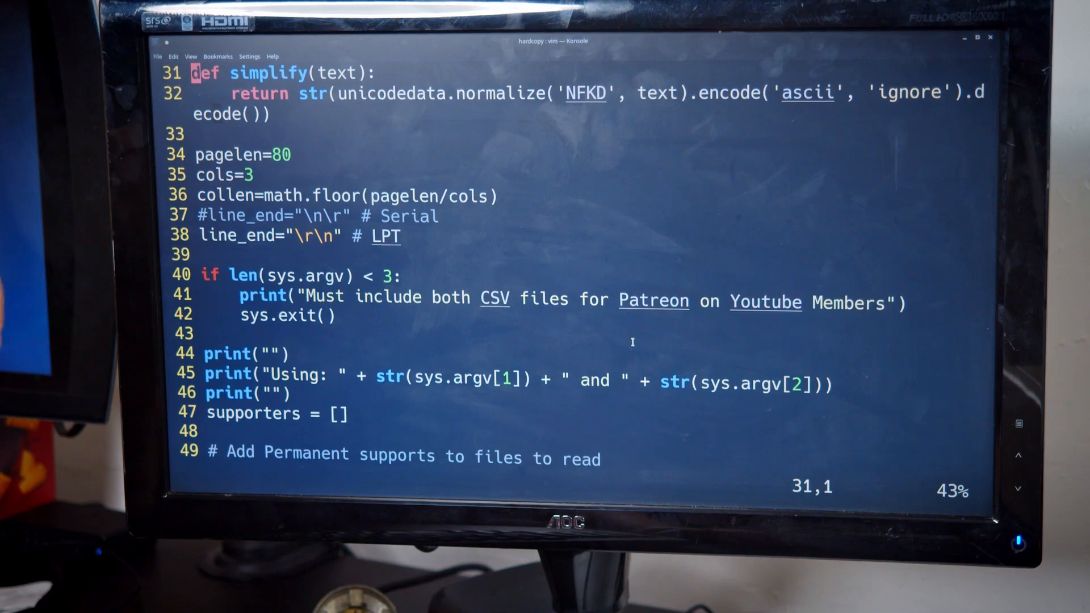
{"action": "scroll", "scroll_direction": "down", "scroll_amount": 3}
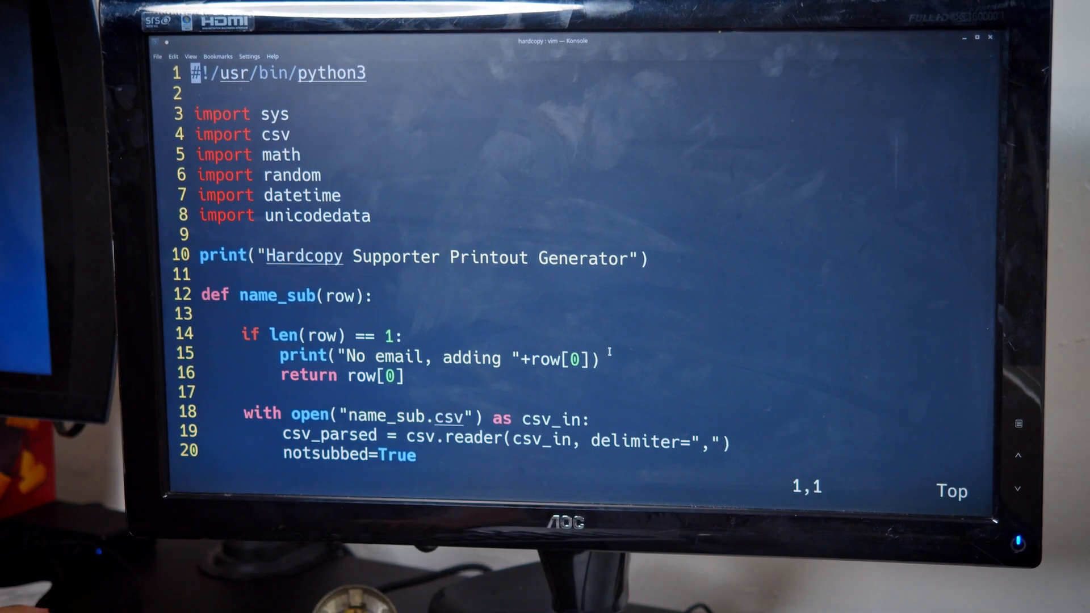
{"action": "type", "text": ":call VexToggle(getcwd())"}
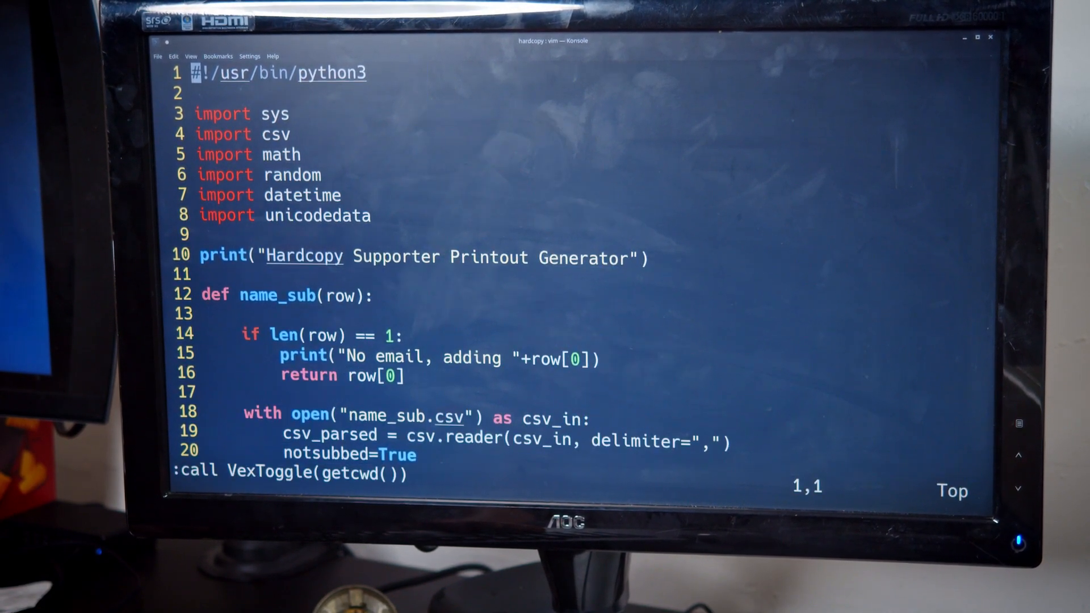
{"action": "key", "text": "Return"}
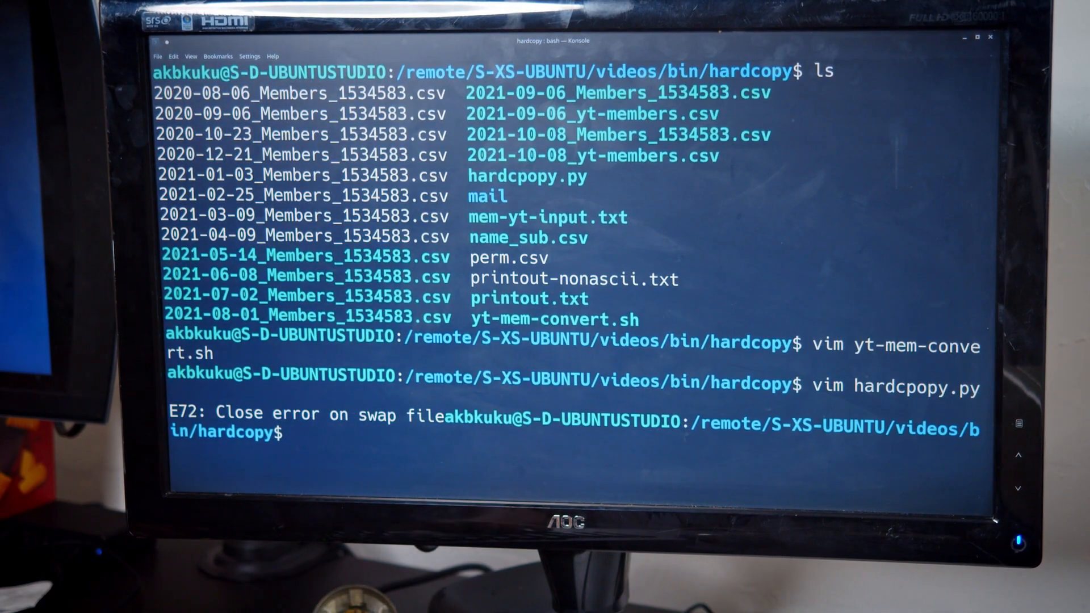
{"action": "type", "text": "vim printout.txt"}
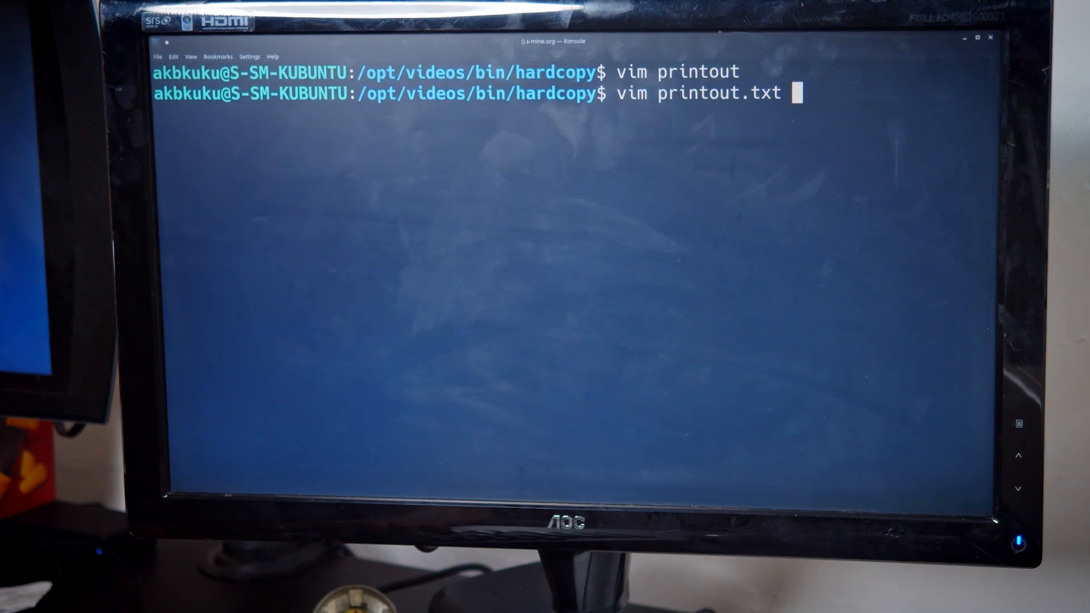
{"action": "key", "text": "Return"}
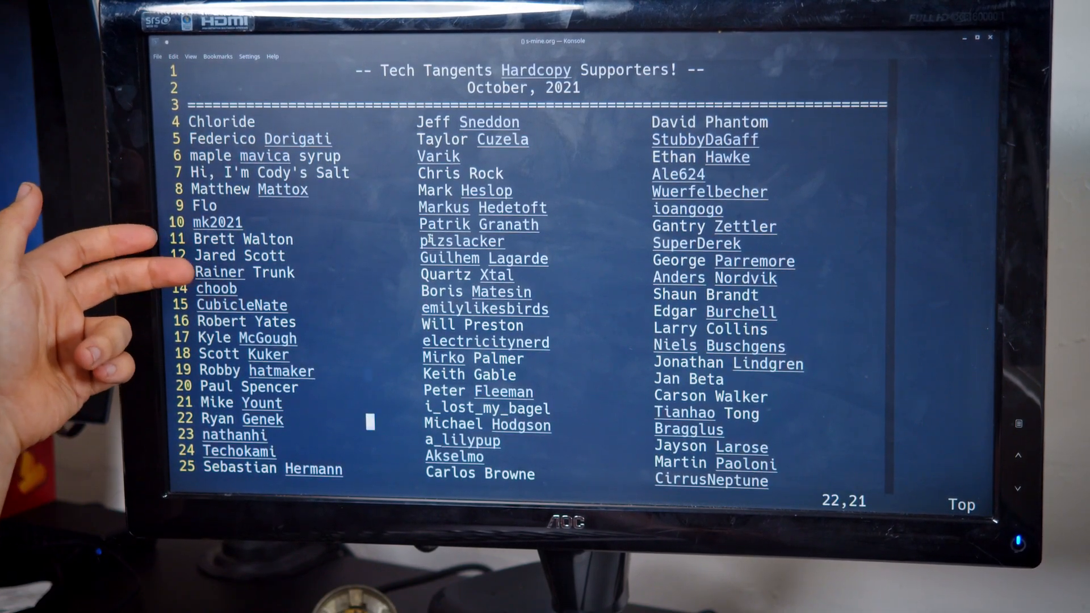
{"action": "scroll", "scroll_direction": "down", "scroll_amount": 3}
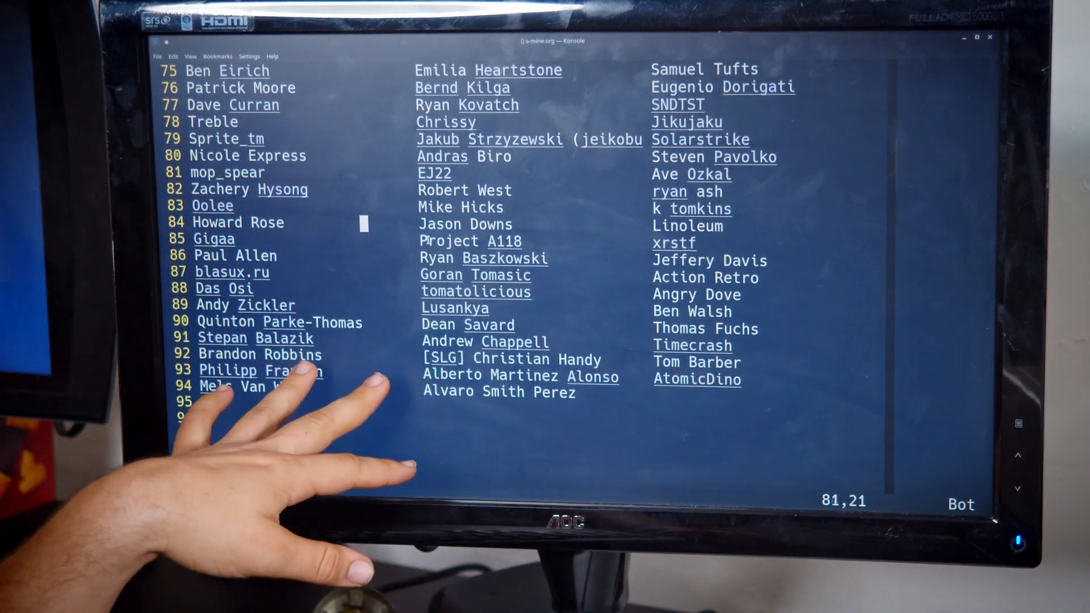
{"action": "scroll", "scroll_direction": "up", "scroll_amount": 3}
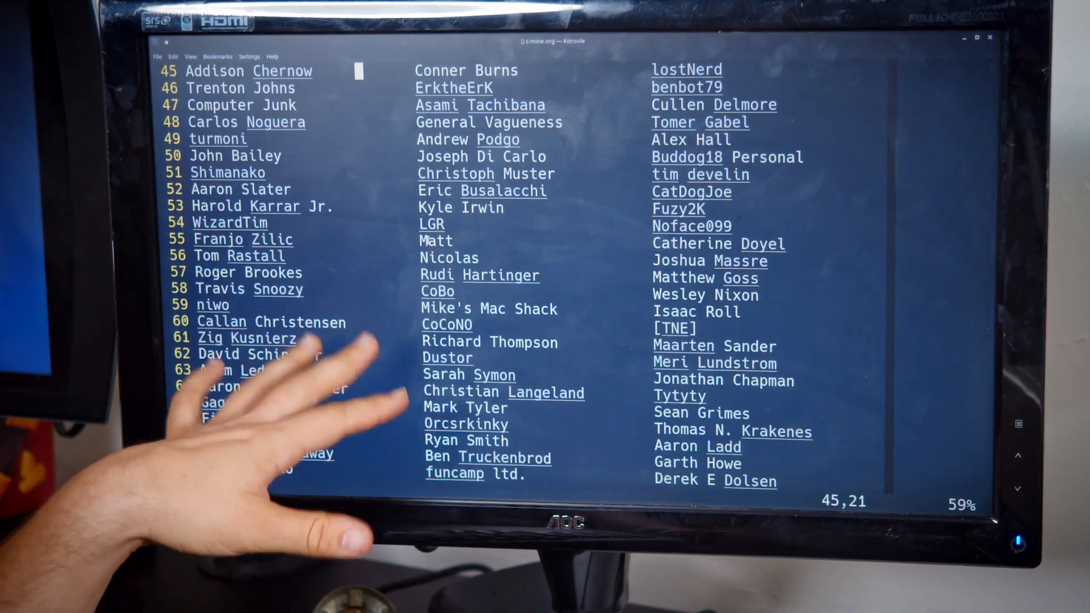
{"action": "scroll", "scroll_direction": "up", "scroll_amount": 3}
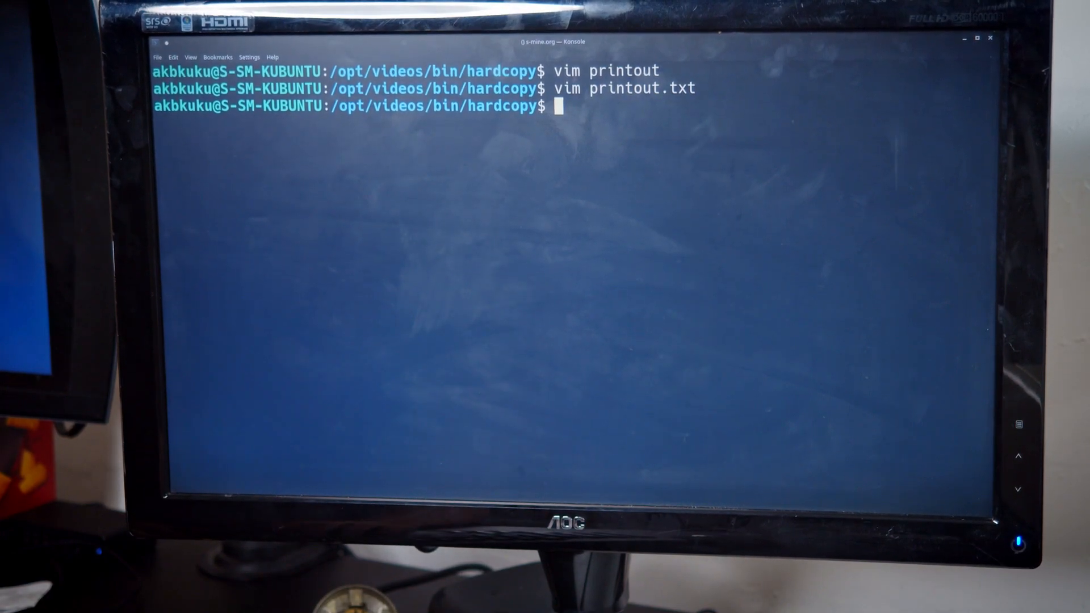
- Move into the mail folder and launch vim on labeling.py via tab-completion of 'la'
{"action": "type", "text": "cd mi"}
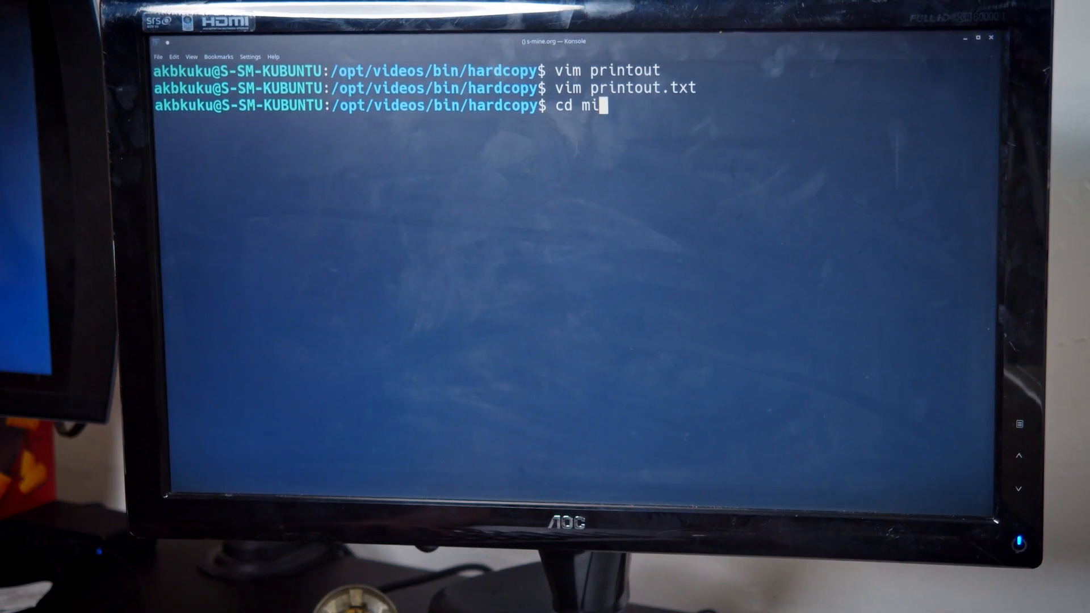
{"action": "type", "text": "ail/"}
{"action": "key", "text": "Return"}
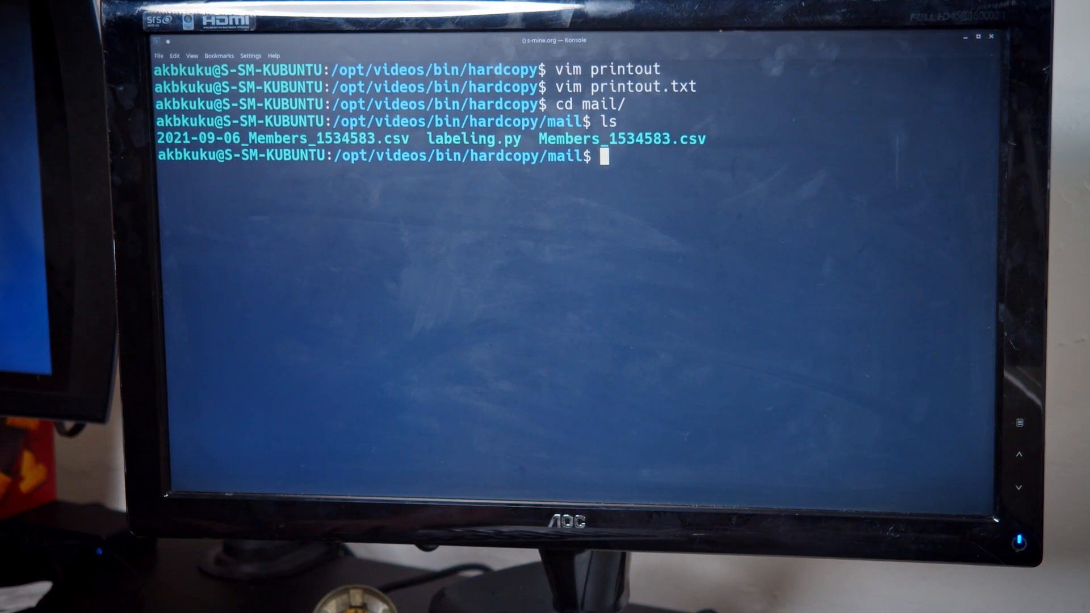
{"action": "type", "text": "vim la"}
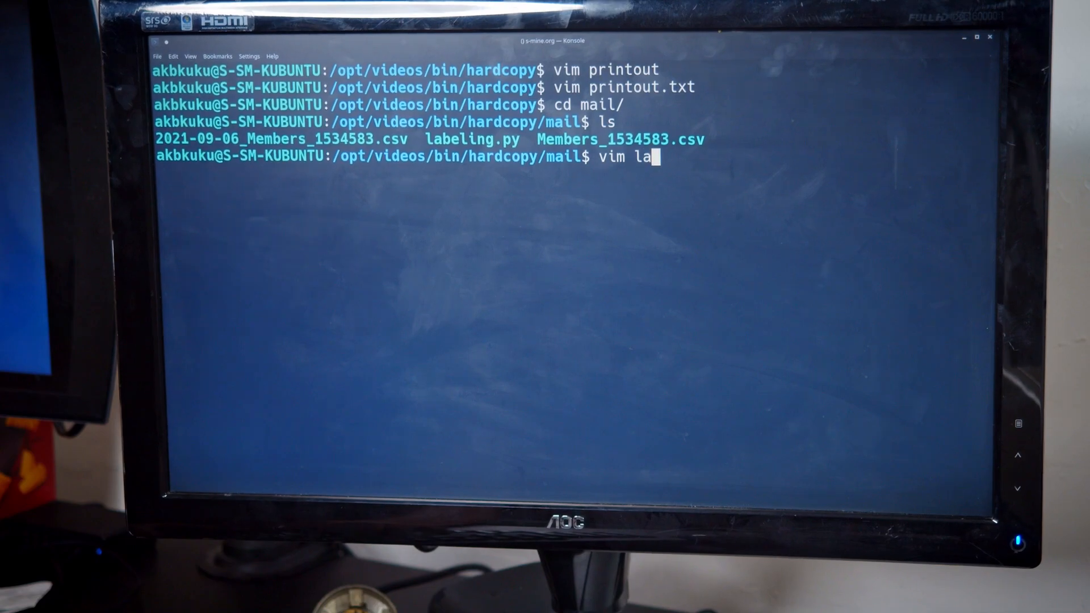
{"action": "key", "text": "Return"}
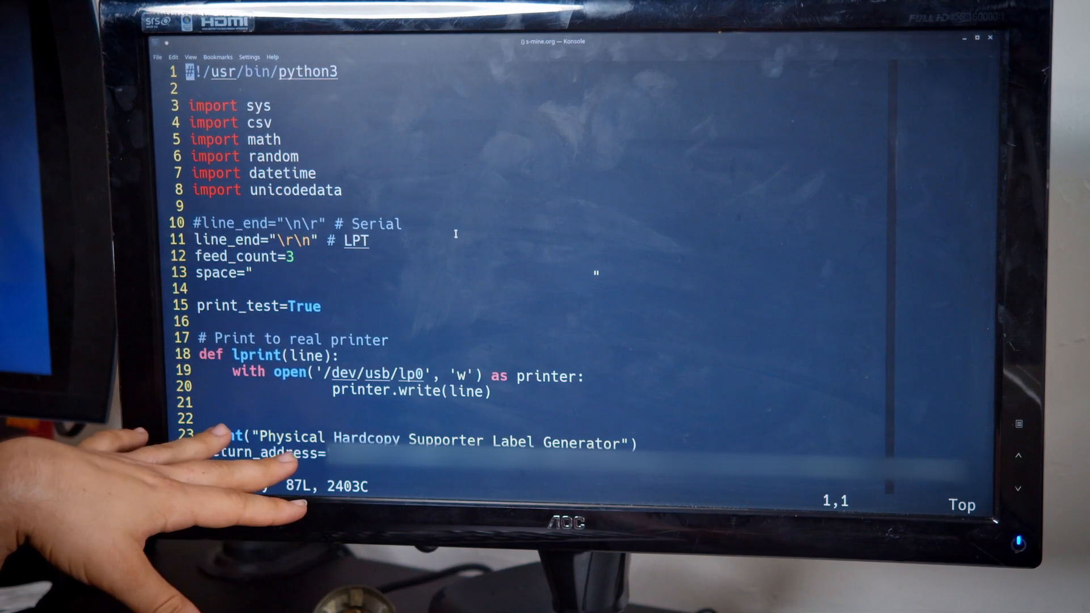
{"action": "scroll", "scroll_direction": "down", "scroll_amount": 3}
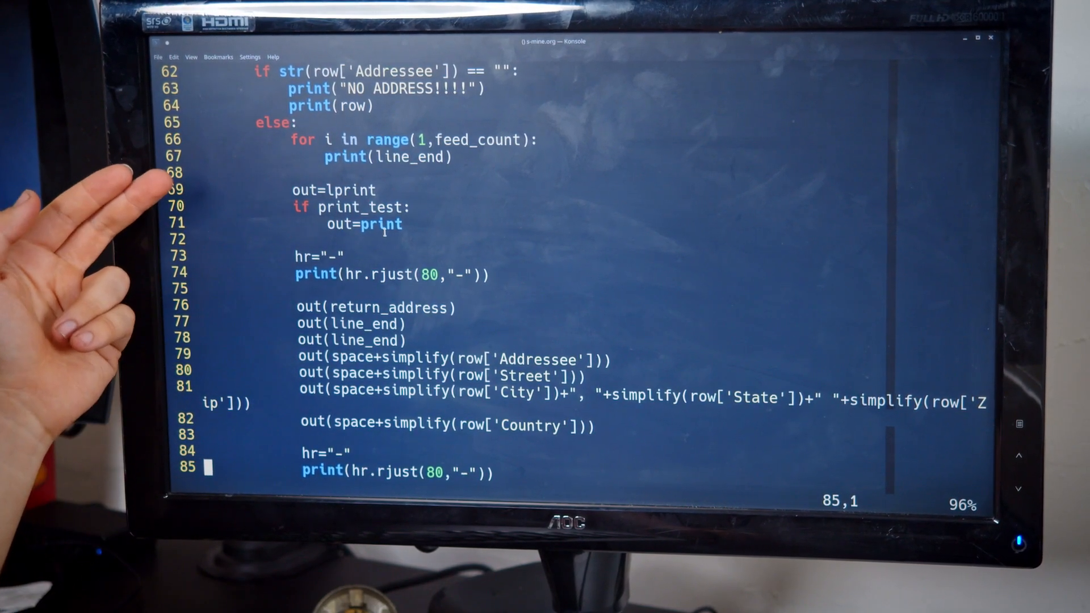
{"action": "scroll", "scroll_direction": "down", "scroll_amount": 3}
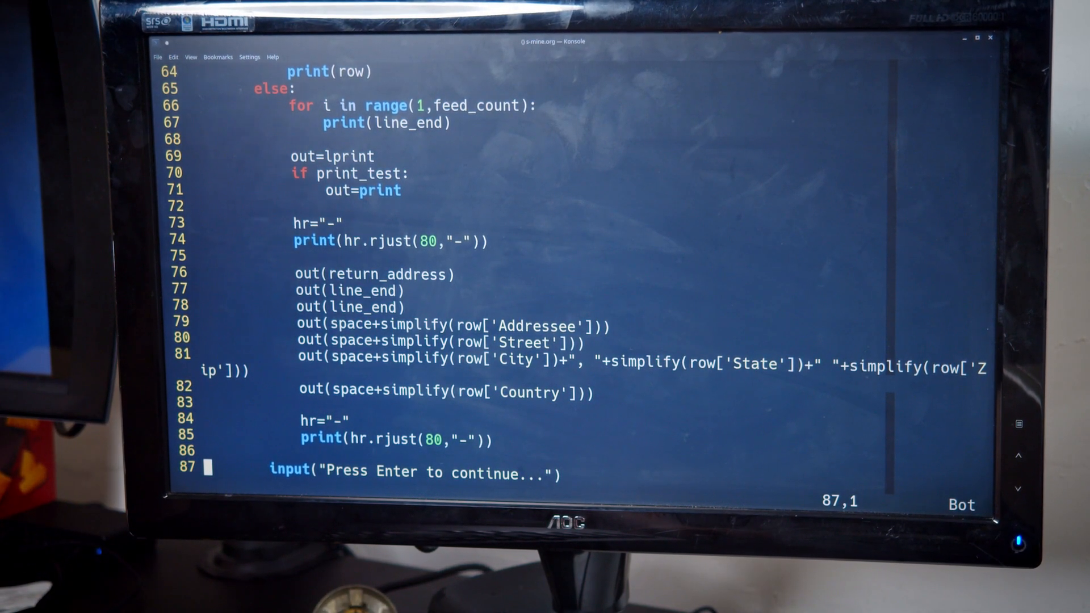
{"action": "mouse_move", "coordinate": [389, 219]}
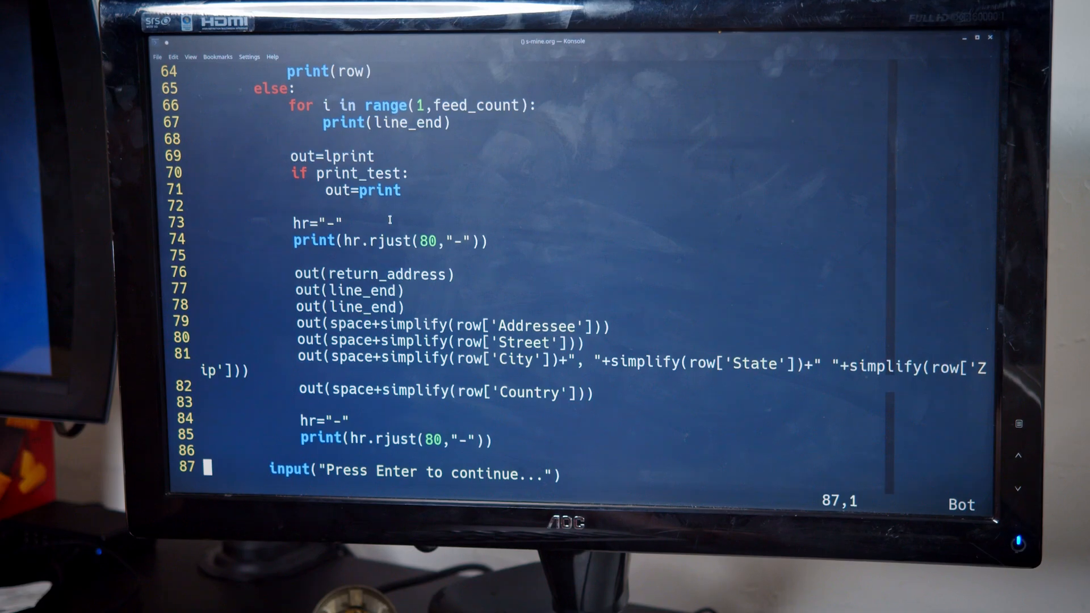